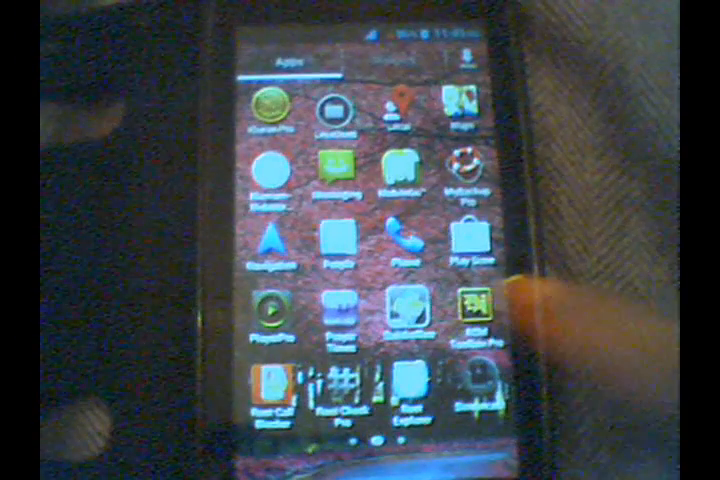
Launch Rebooter from the app drawer and restart the phone into recovery mode
{"action": "left_click", "coordinate": [474, 315]}
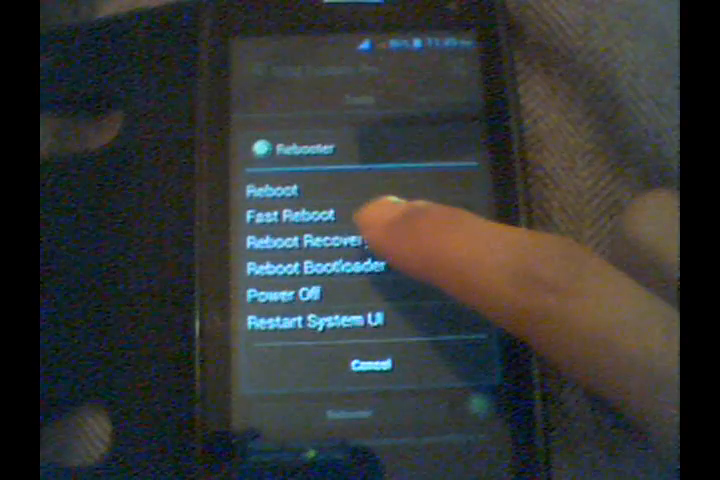
{"action": "left_click", "coordinate": [300, 242]}
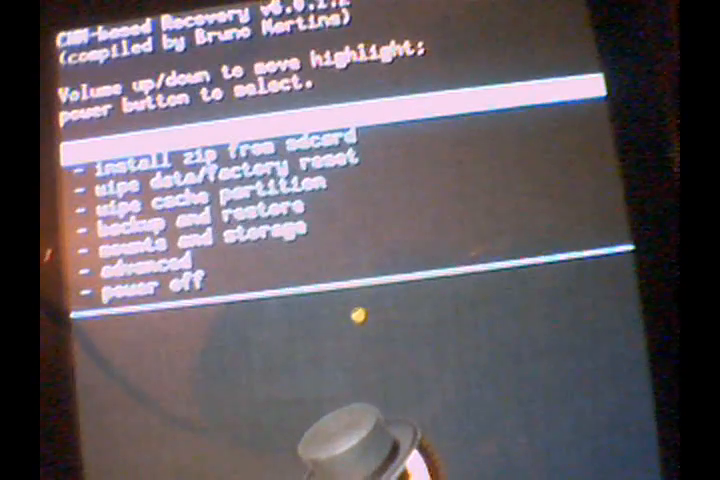